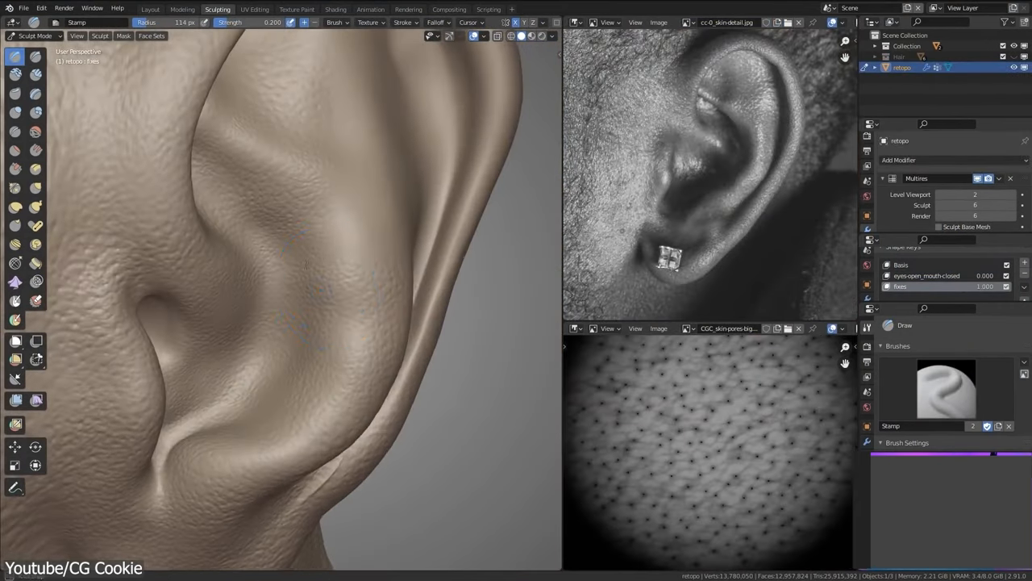
# Sculpt fine skin detail on the head's ear and lips with a resized textured brush
pyautogui.press('shift+c')
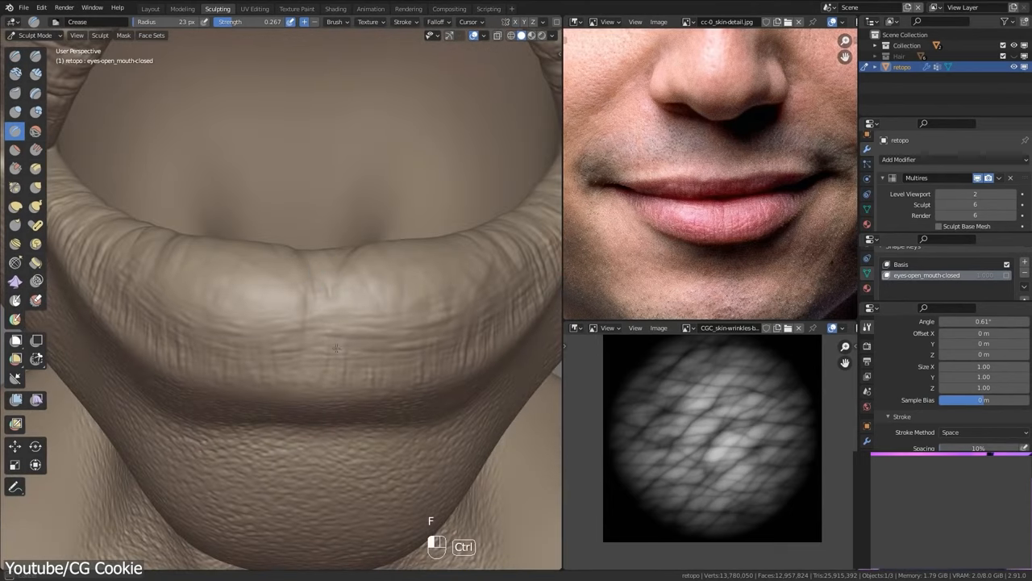
pyautogui.press('shift+f')
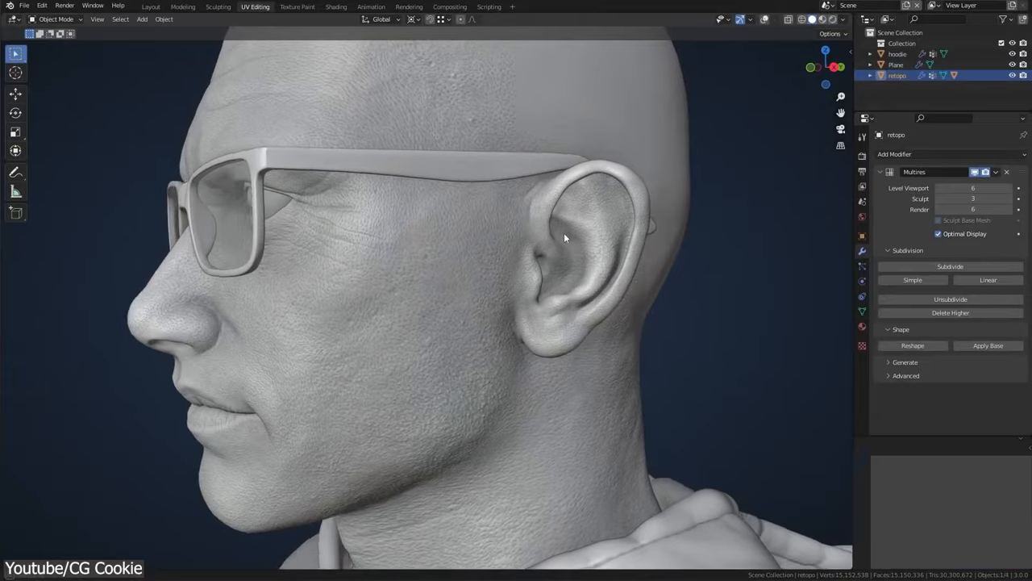
pyautogui.moveTo(564, 239); pyautogui.dragTo(609, 258)
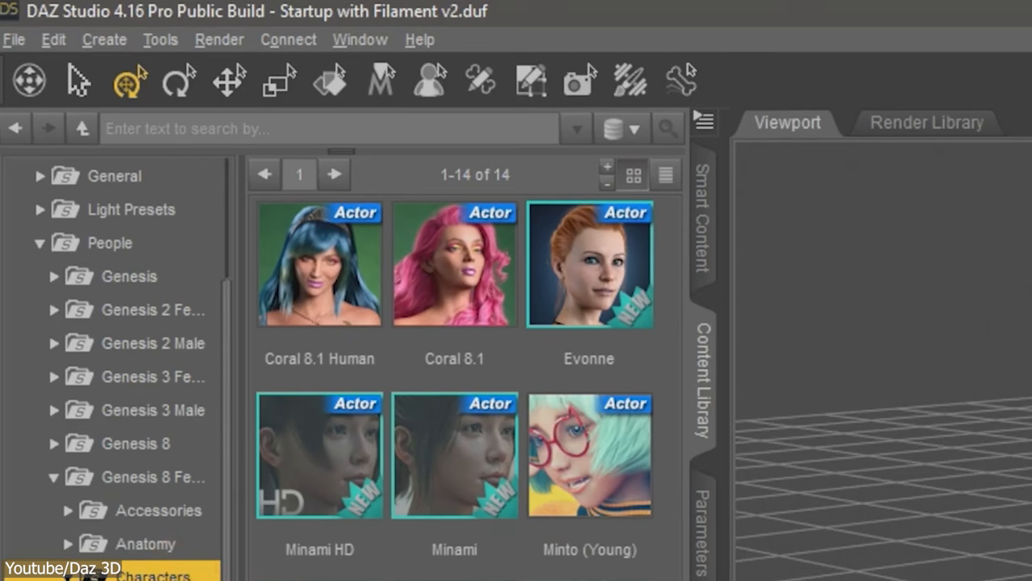
pyautogui.moveTo(319, 264)
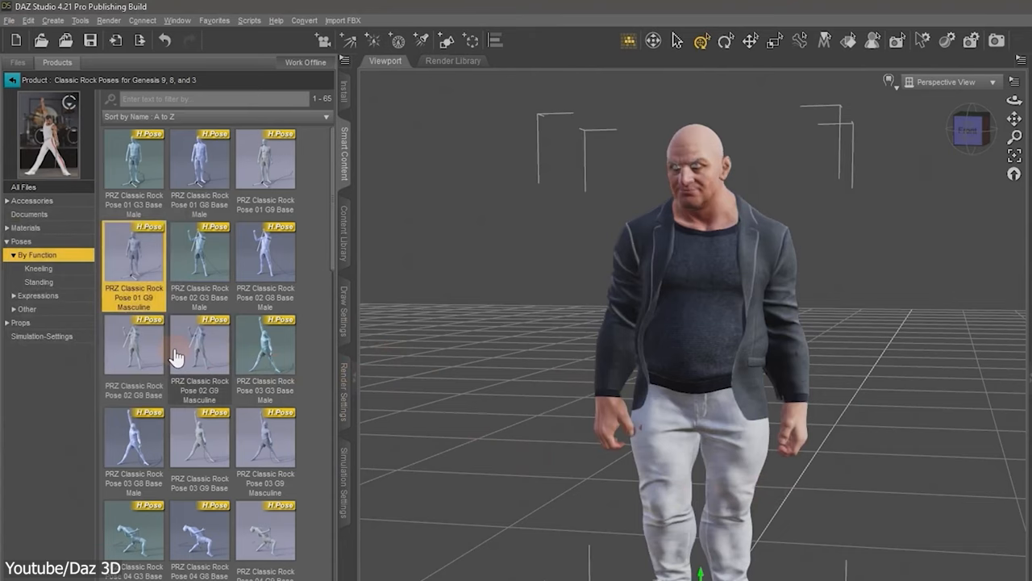
# Apply Classic Rock poses so the bald male figure leans back with both fists raised
pyautogui.doubleClick(132, 345)
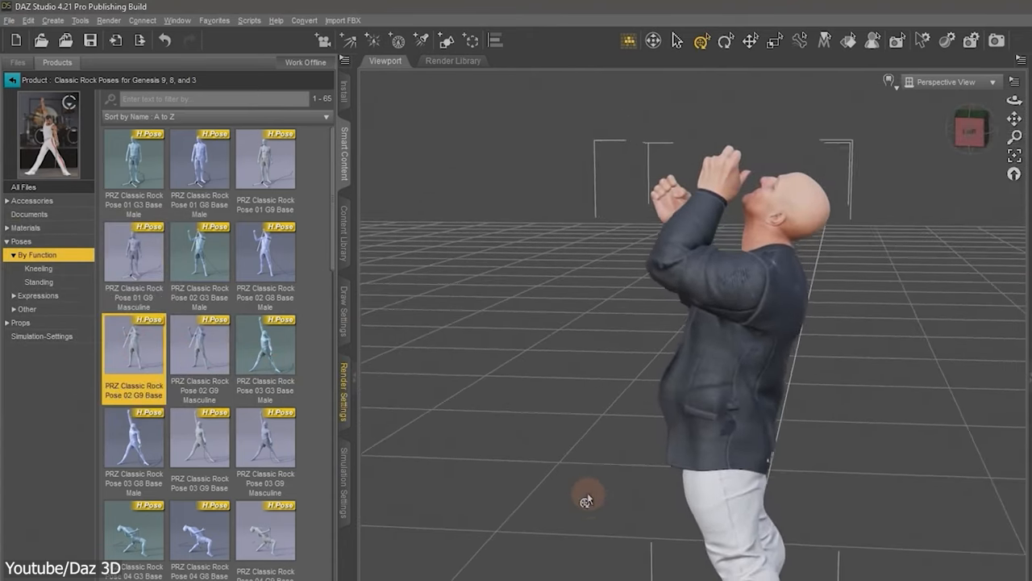
pyautogui.click(132, 435)
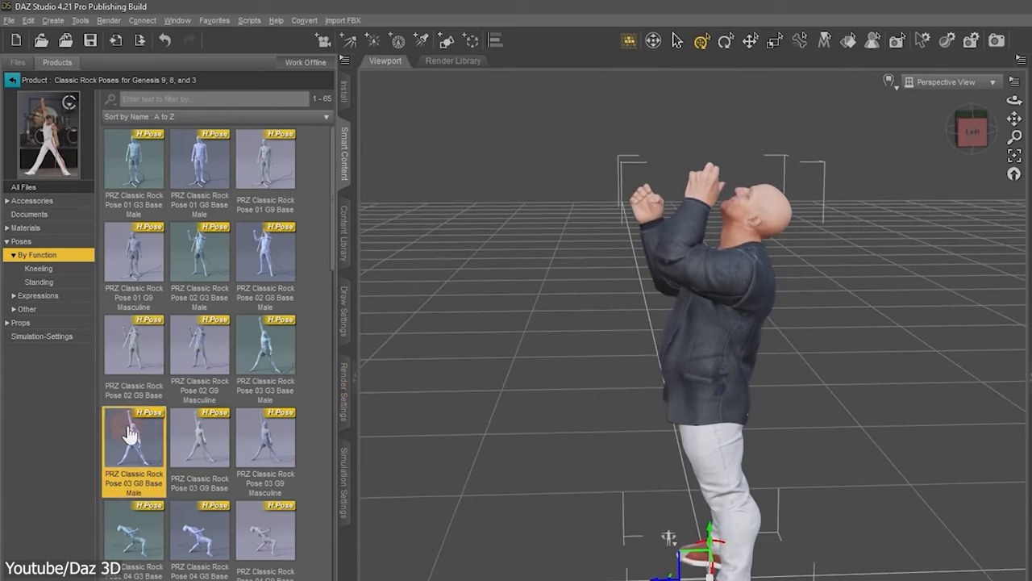
pyautogui.doubleClick(200, 437)
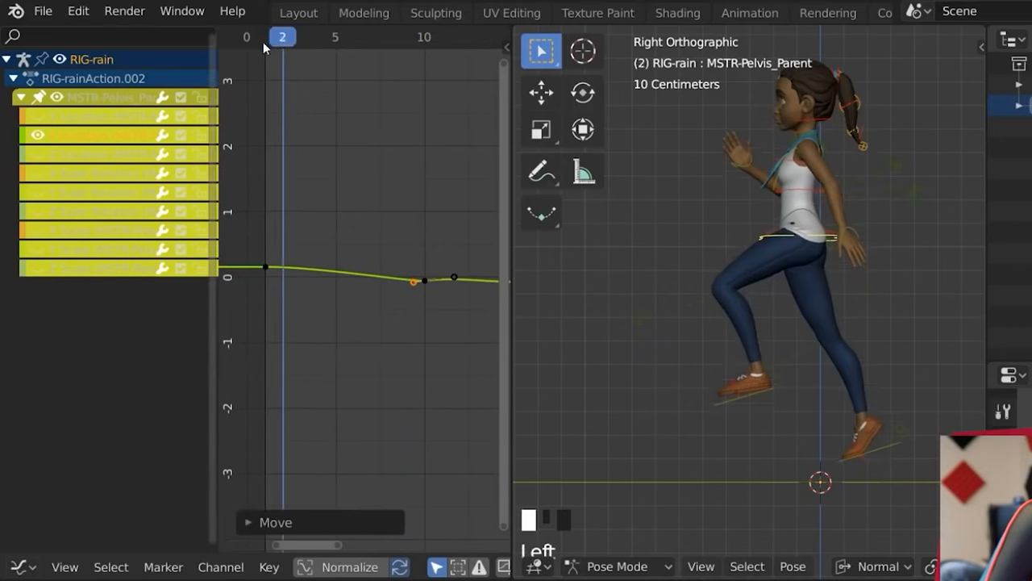
# Move the running rig's pelvis control and adjust its curve near frame 2
pyautogui.press('space')
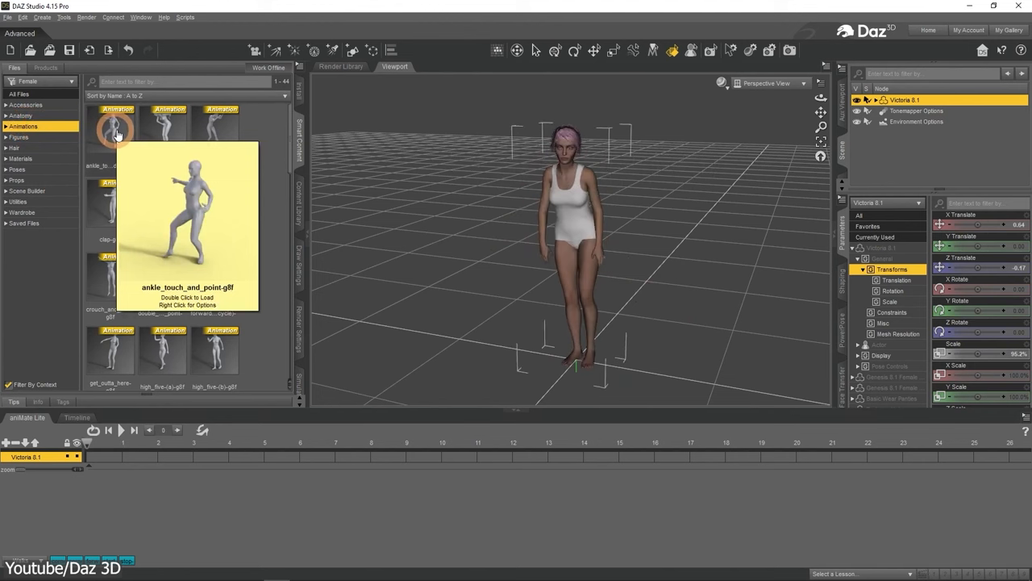
# Load the clap animation clips onto the female figure's aniMate timeline and scrub frames
pyautogui.doubleClick(169, 129)
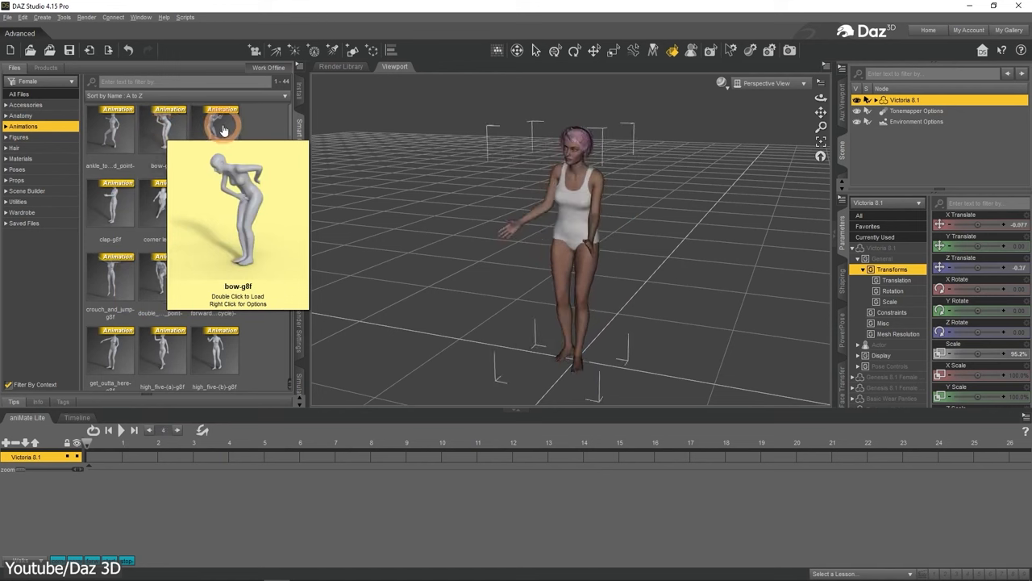
pyautogui.doubleClick(110, 202)
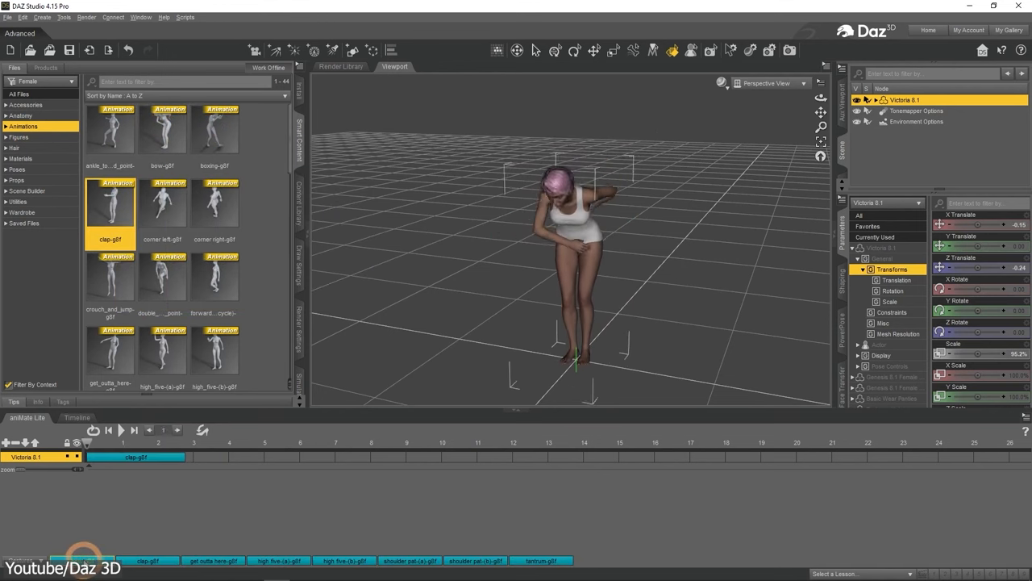
pyautogui.click(91, 429)
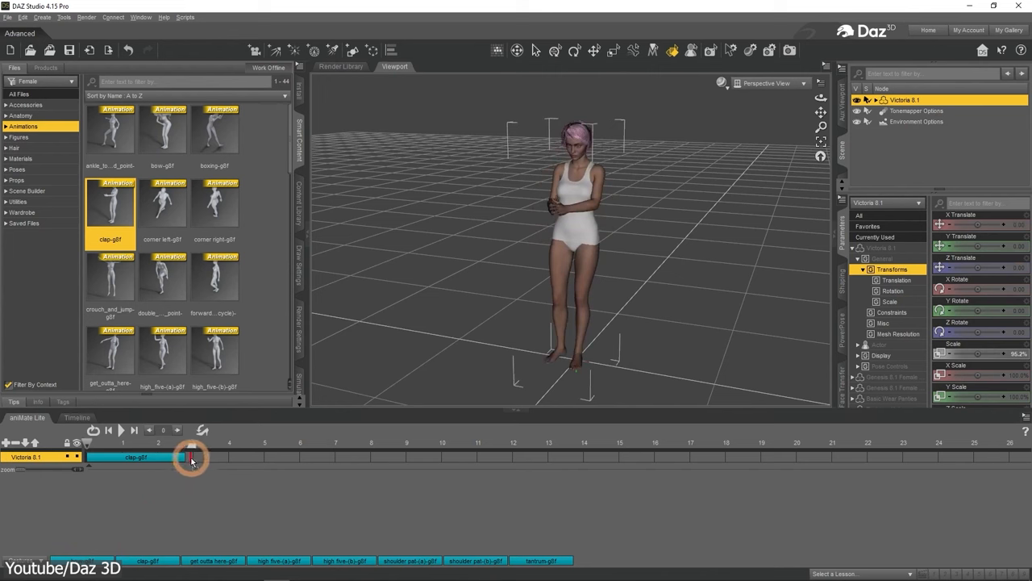
pyautogui.click(121, 429)
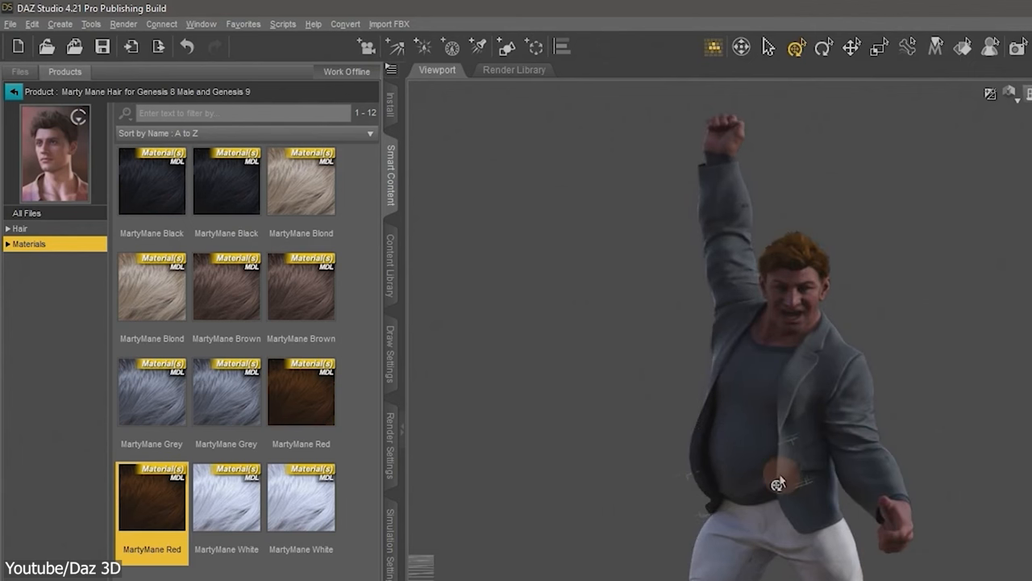
# Show the Environment render settings expanded with Matte Fog and Atmospheric options
pyautogui.click(391, 443)
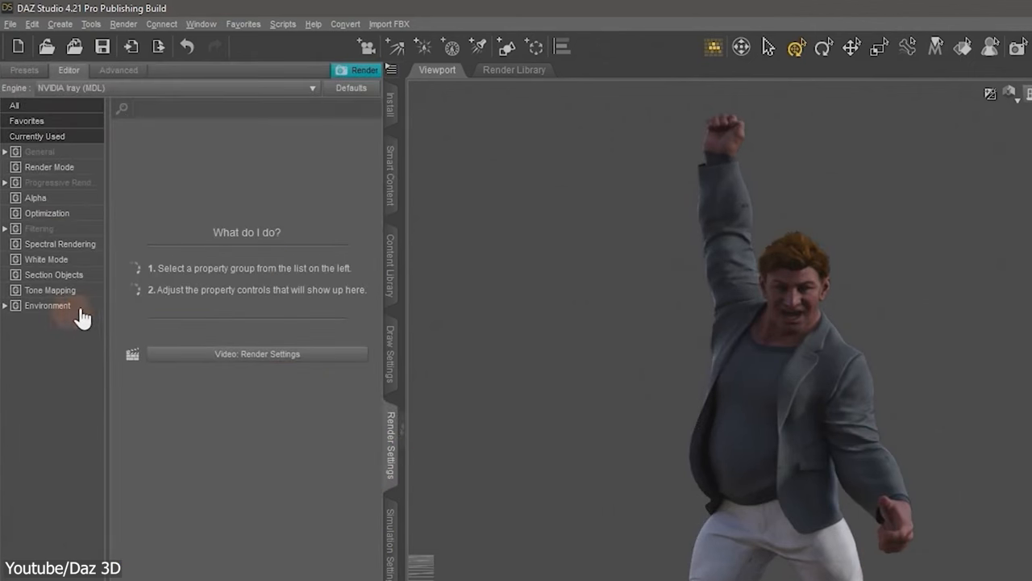
pyautogui.click(47, 305)
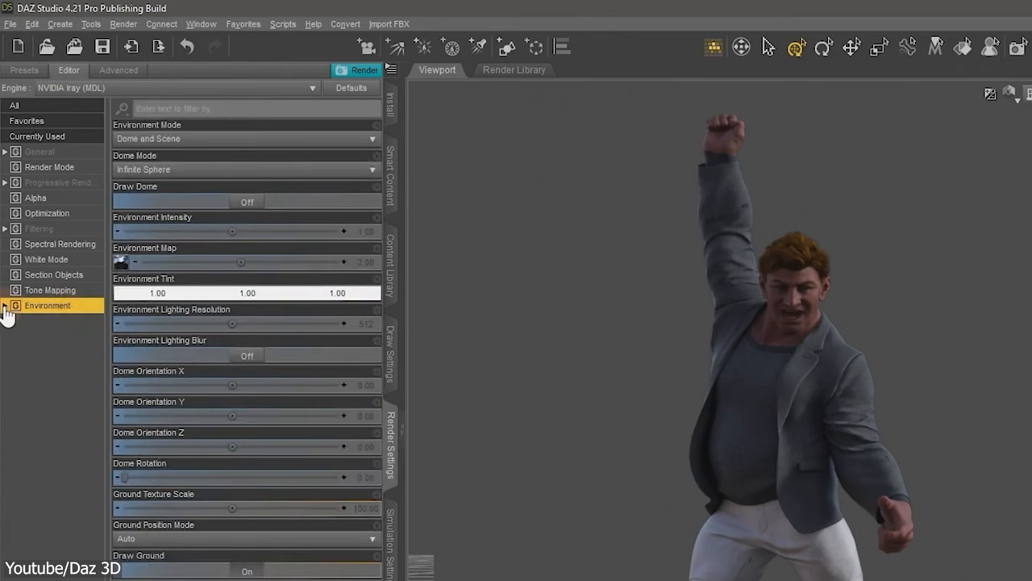
pyautogui.click(6, 305)
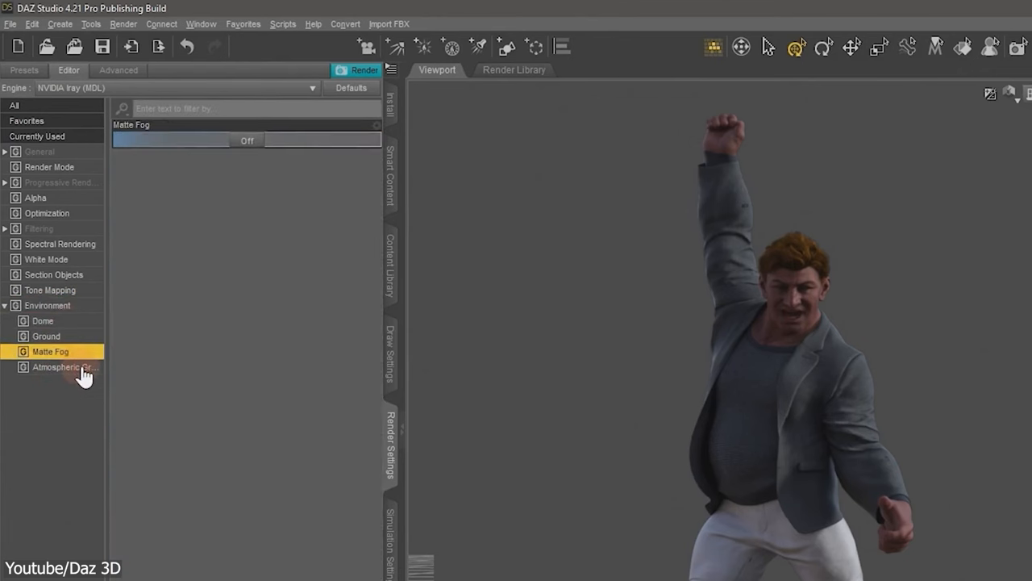
pyautogui.click(42, 319)
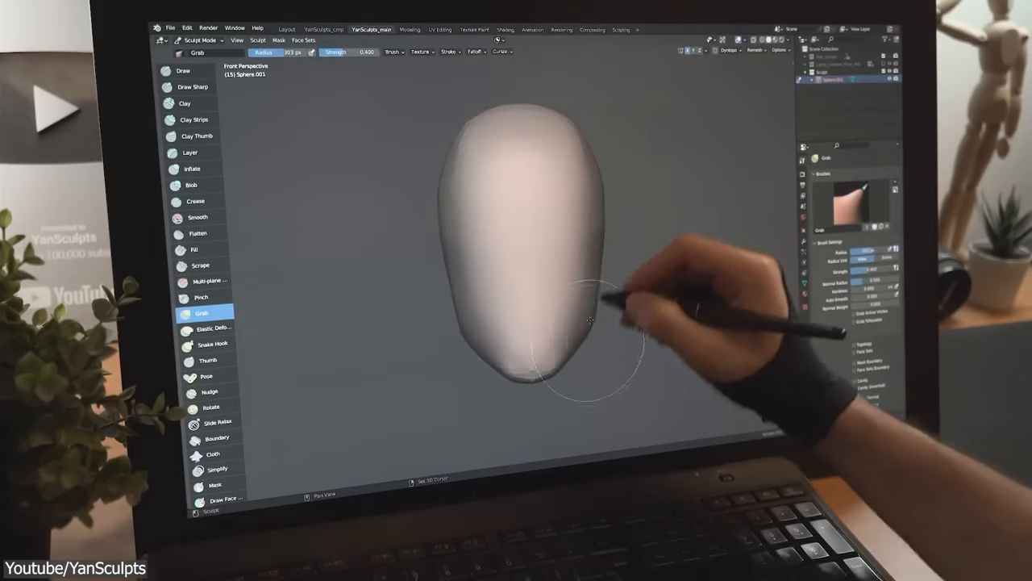
# Block out brow, nose and mouth forms on the egg sculpt with Grab and Clay Strips brushes
pyautogui.click(195, 120)
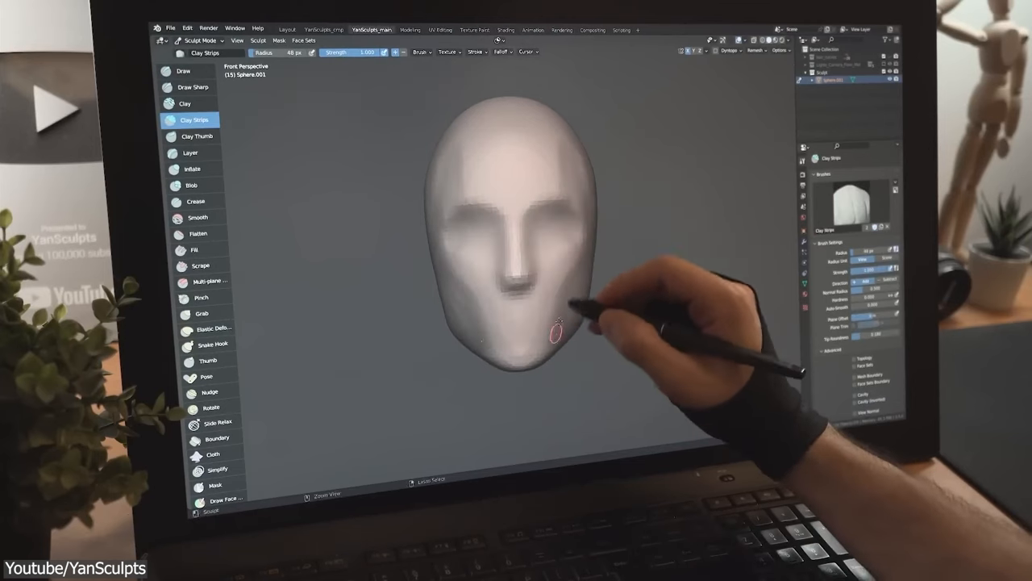
pyautogui.click(184, 71)
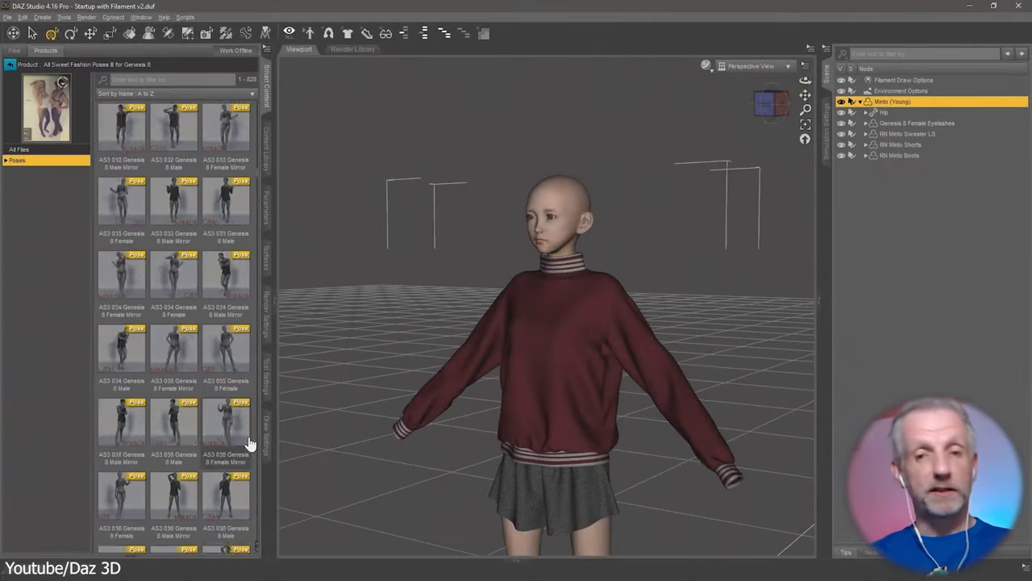
# Pose the red-sweater girl sitting with one arm behind her head from the fashion poses
pyautogui.click(13, 50)
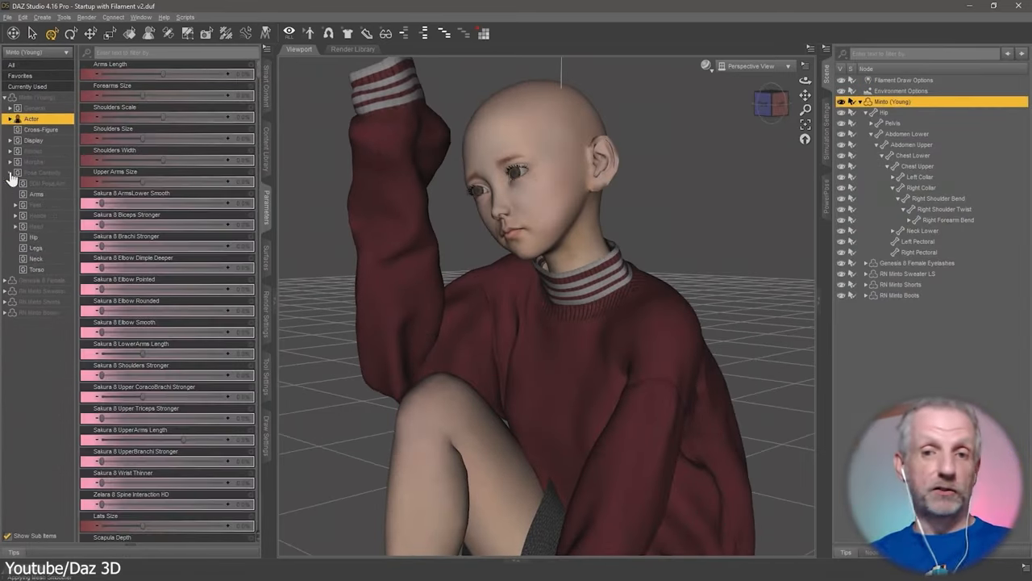
pyautogui.click(52, 258)
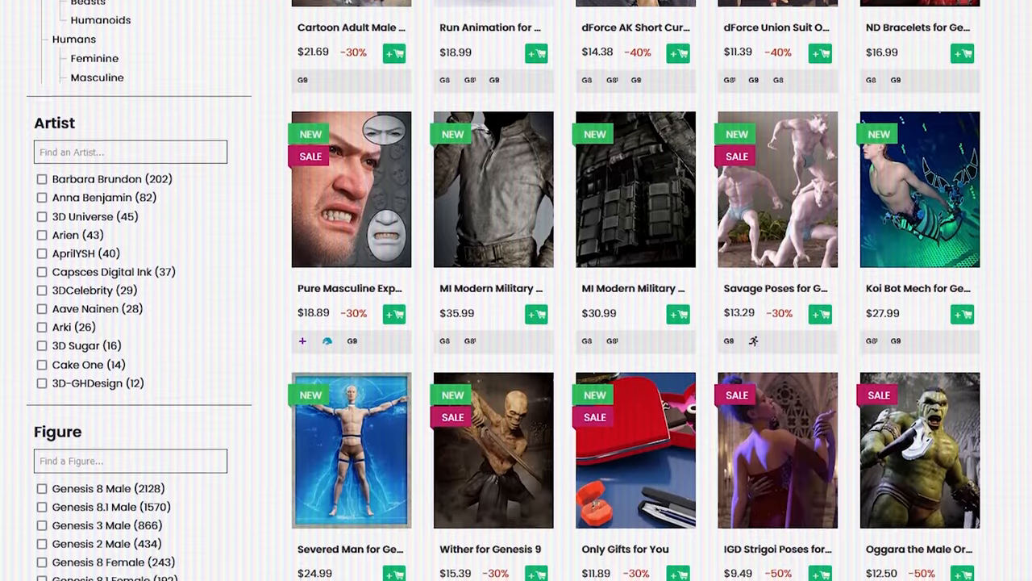
# Browse the Daz 3D store grid of figure and clothing products
pyautogui.scroll(-3)
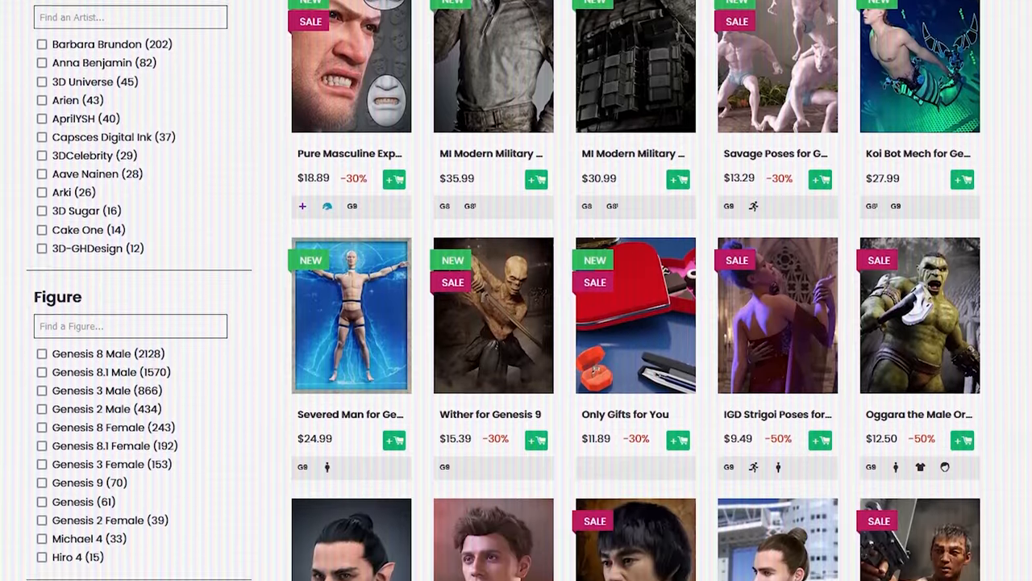
pyautogui.scroll(-3)
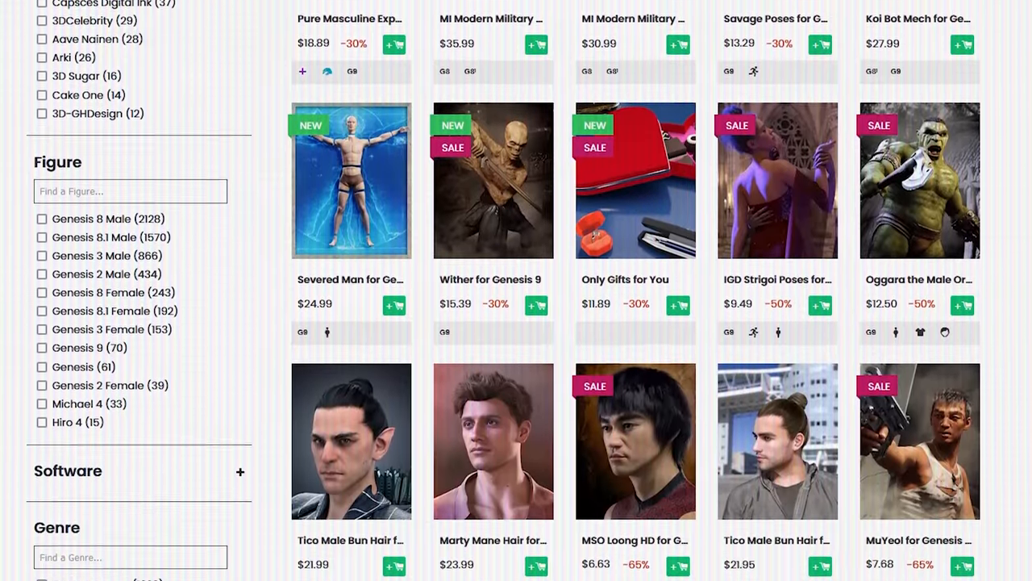
pyautogui.scroll(-3)
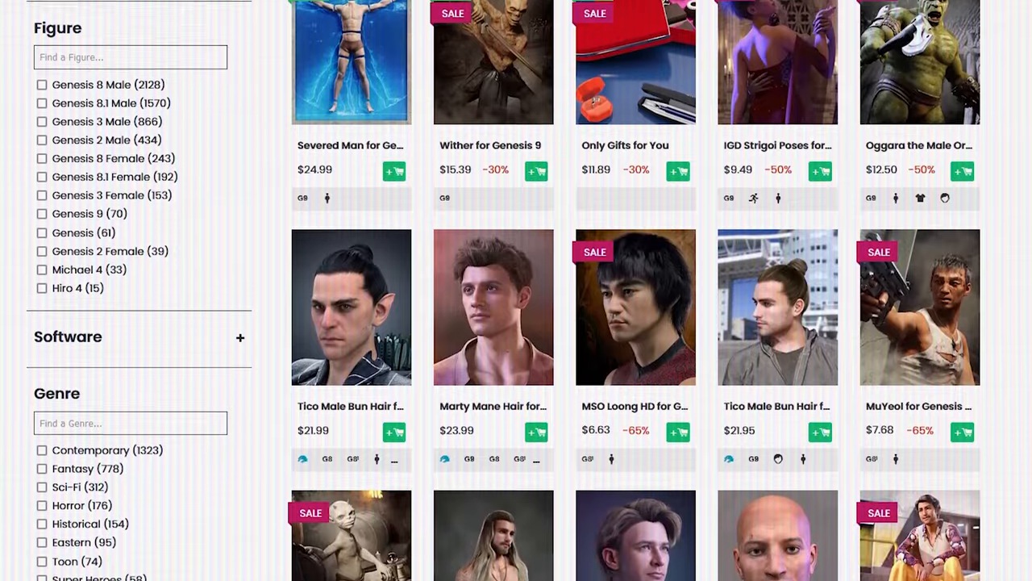
pyautogui.scroll(-3)
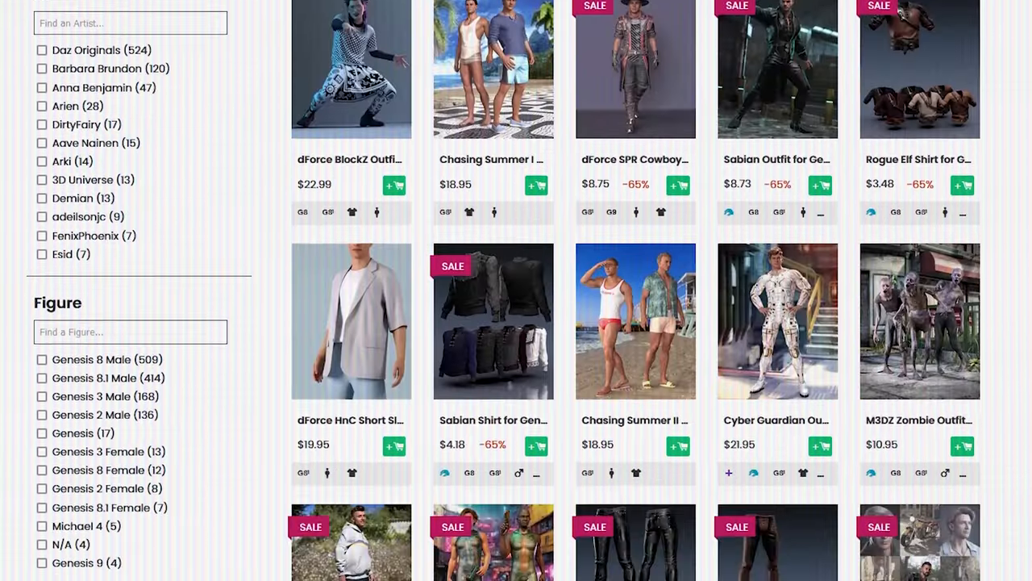
pyautogui.scroll(-3)
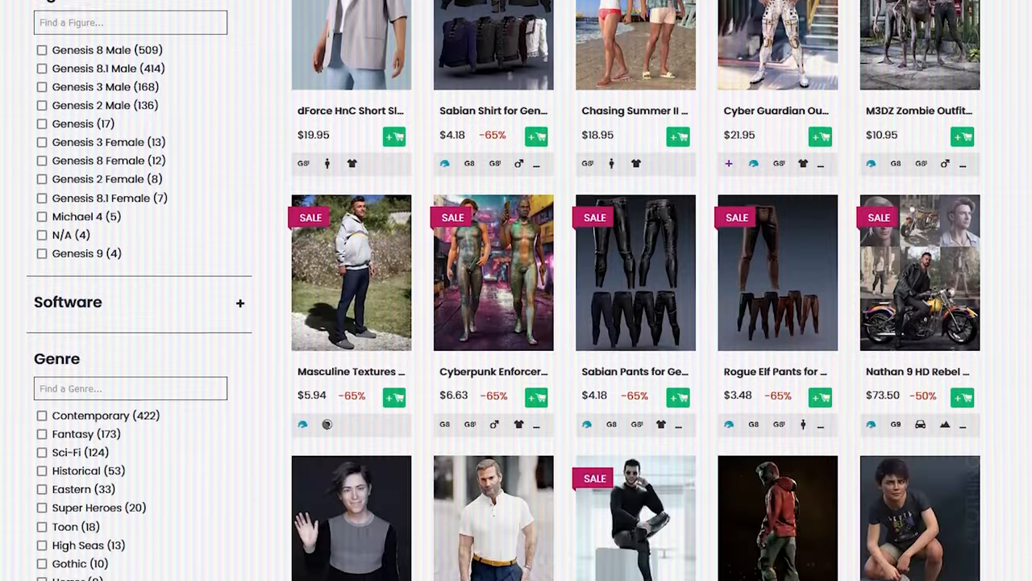
pyautogui.scroll(3)
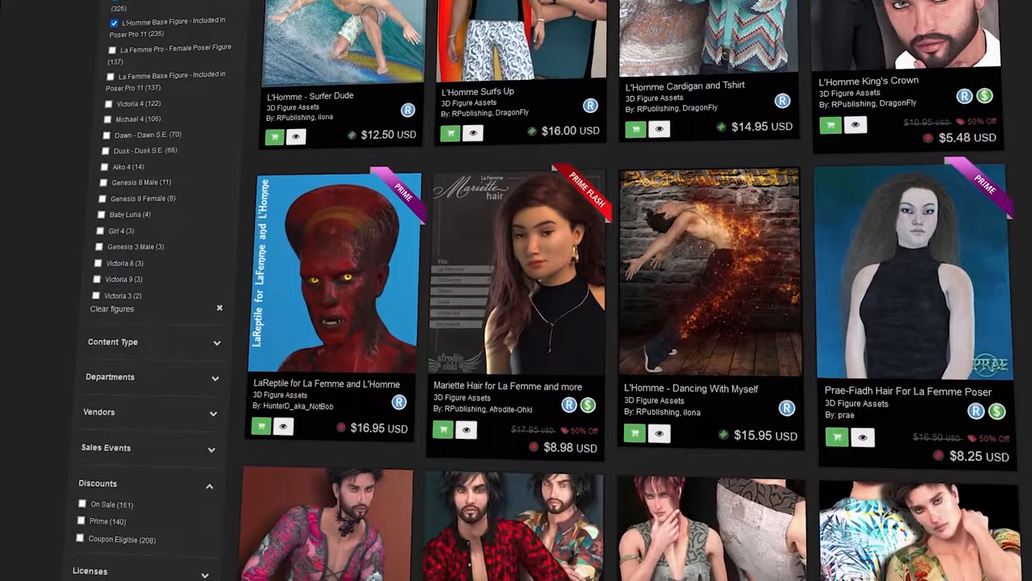
# Browse the Blender Market clothing and rigging add-on listings
pyautogui.scroll(-3)
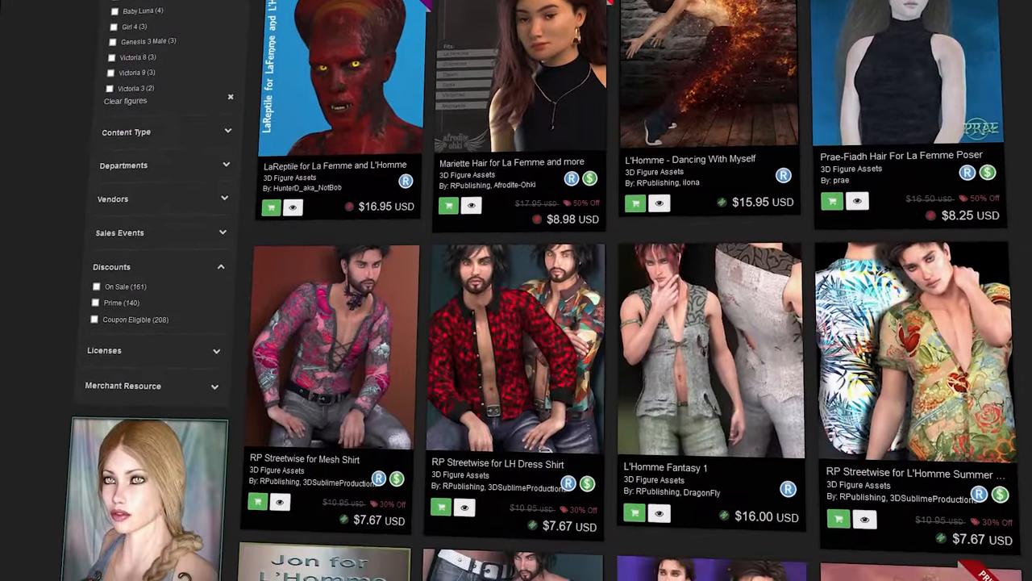
pyautogui.scroll(-3)
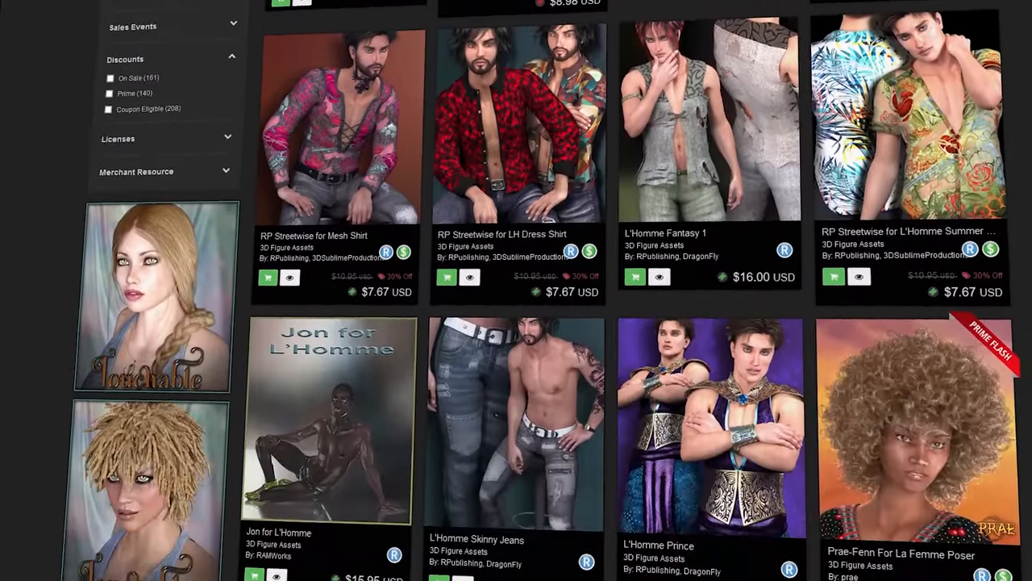
pyautogui.scroll(-3)
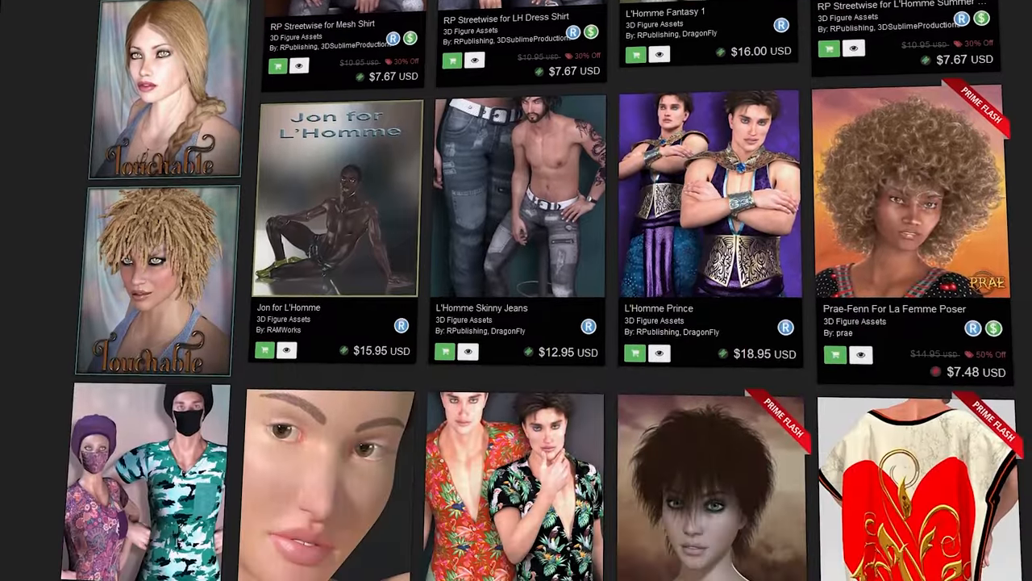
pyautogui.scroll(-3)
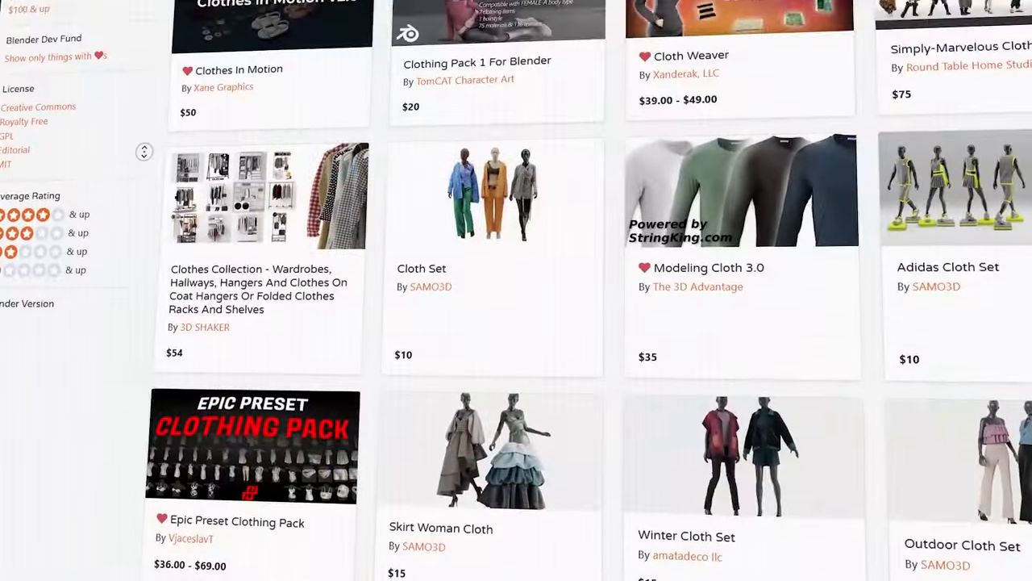
pyautogui.scroll(-3)
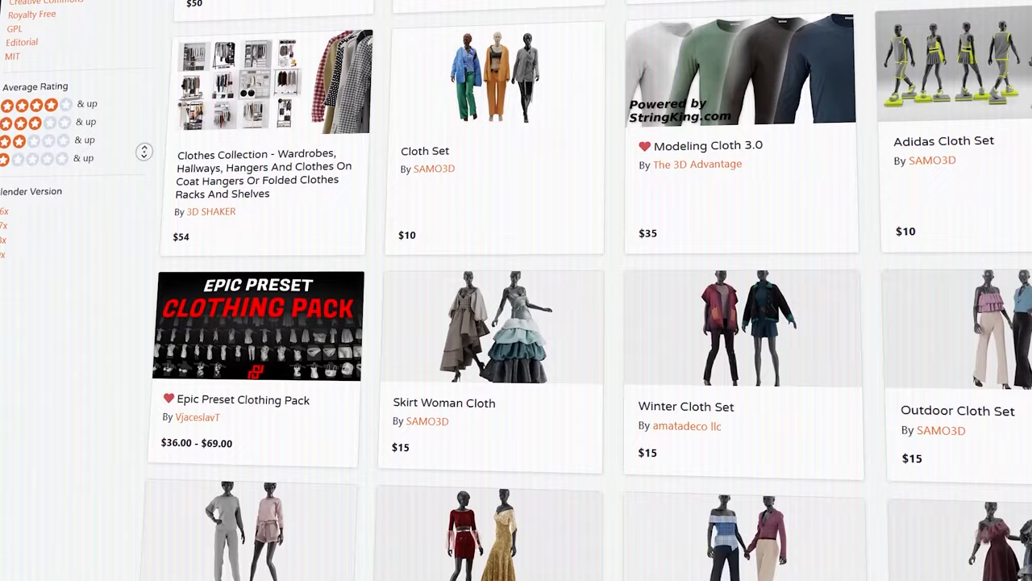
pyautogui.scroll(-3)
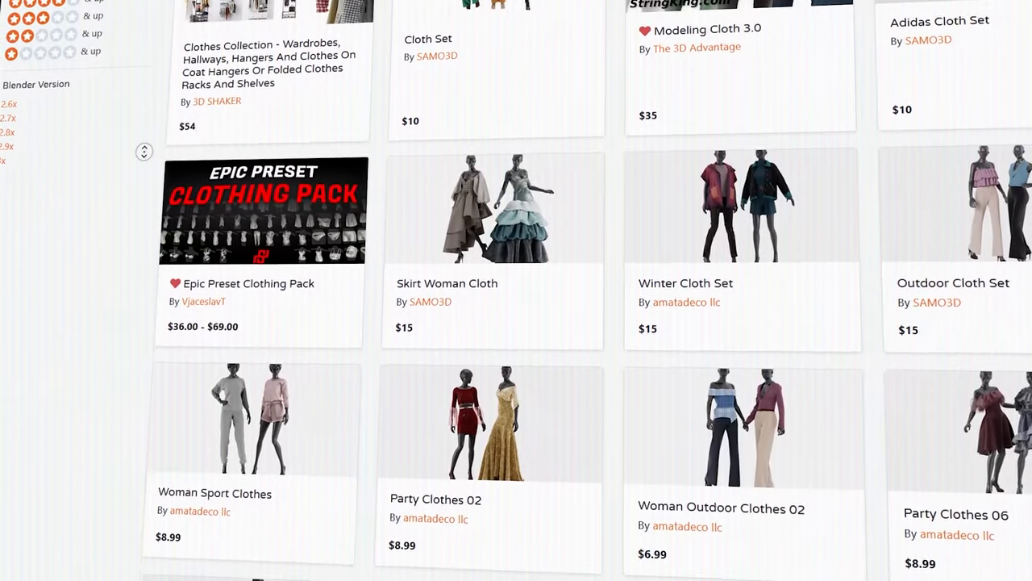
pyautogui.scroll(-3)
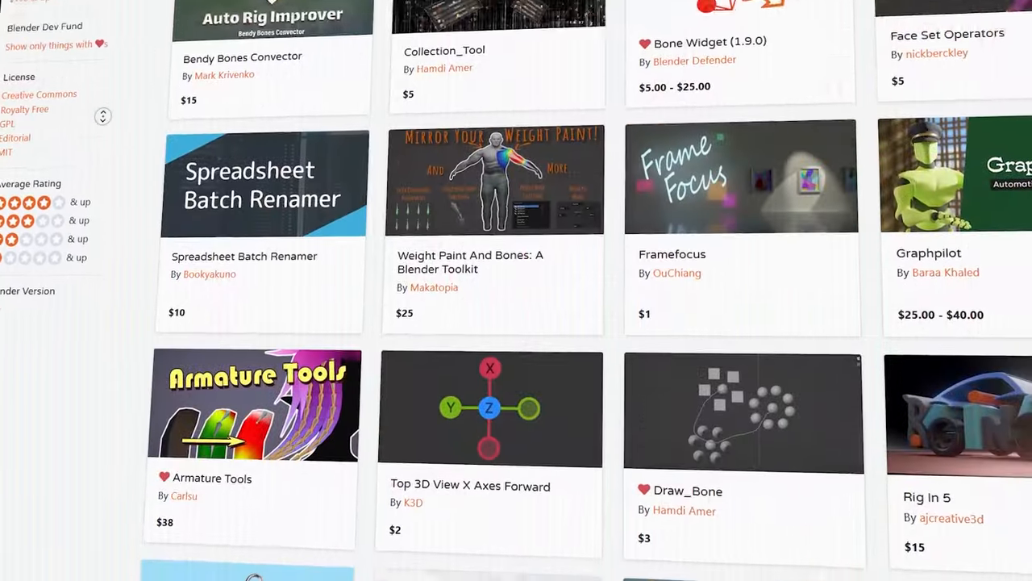
pyautogui.scroll(-3)
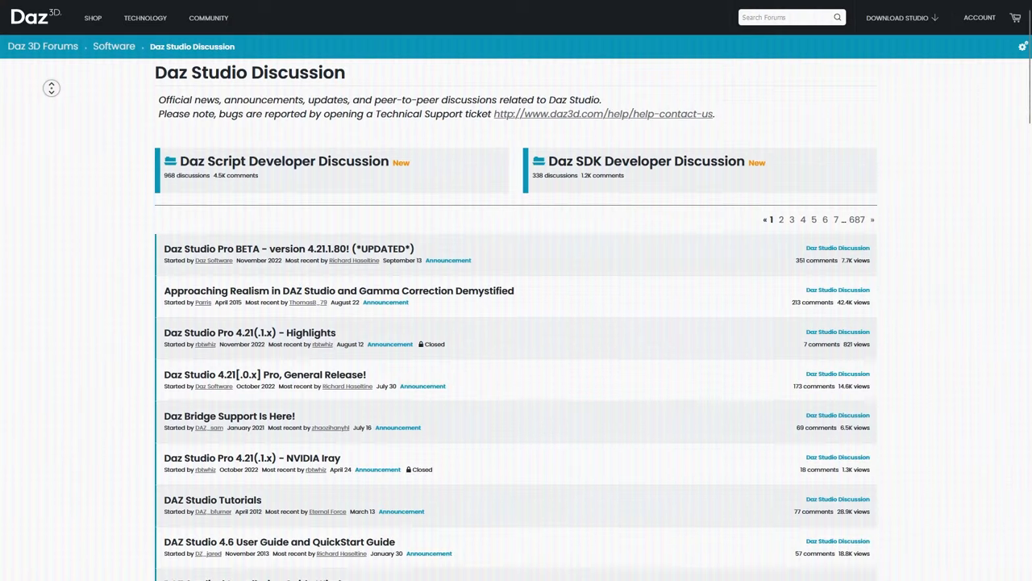
# Browse the Daz Studio Discussion forum and YouTube 'Daz 3d tutorial' results
pyautogui.scroll(-3)
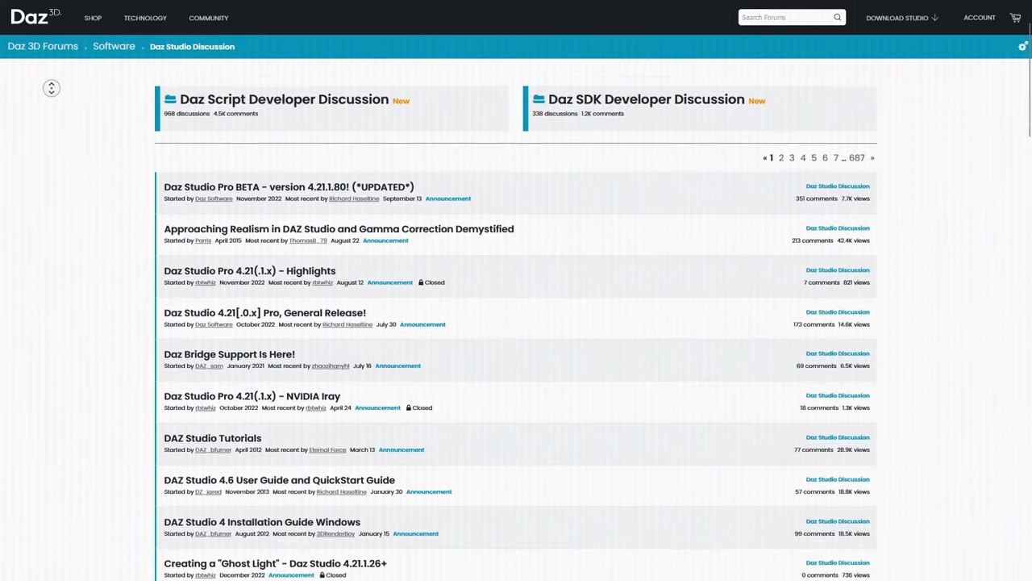
pyautogui.scroll(-3)
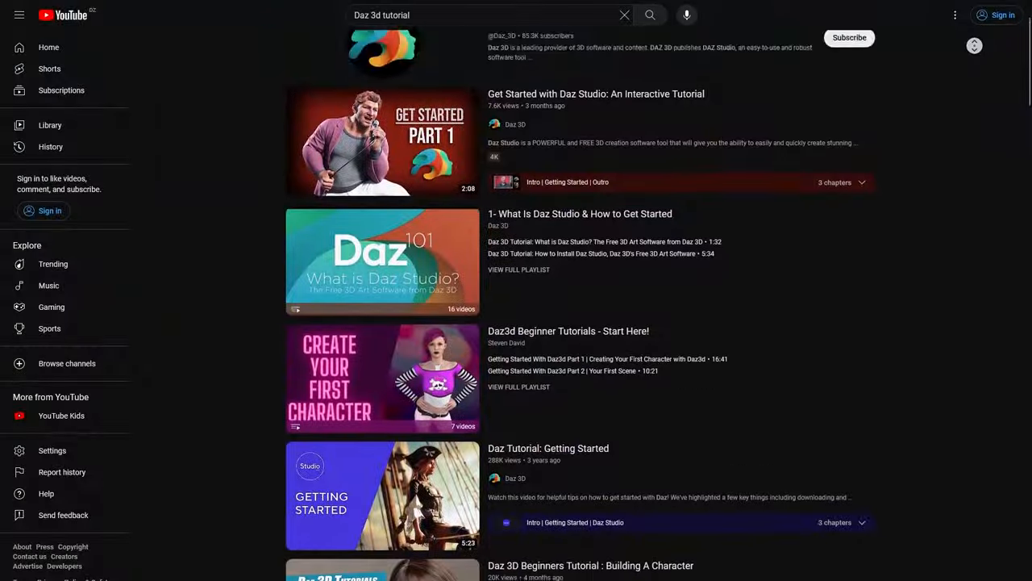
pyautogui.scroll(-3)
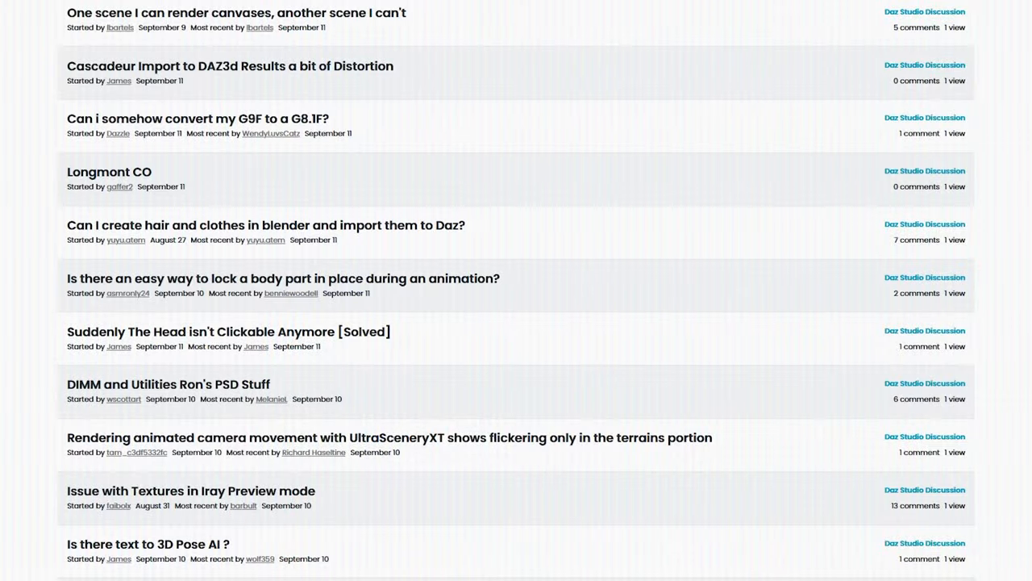
# Review recent discussion threads and move on to Blender's community directory
pyautogui.scroll(3)
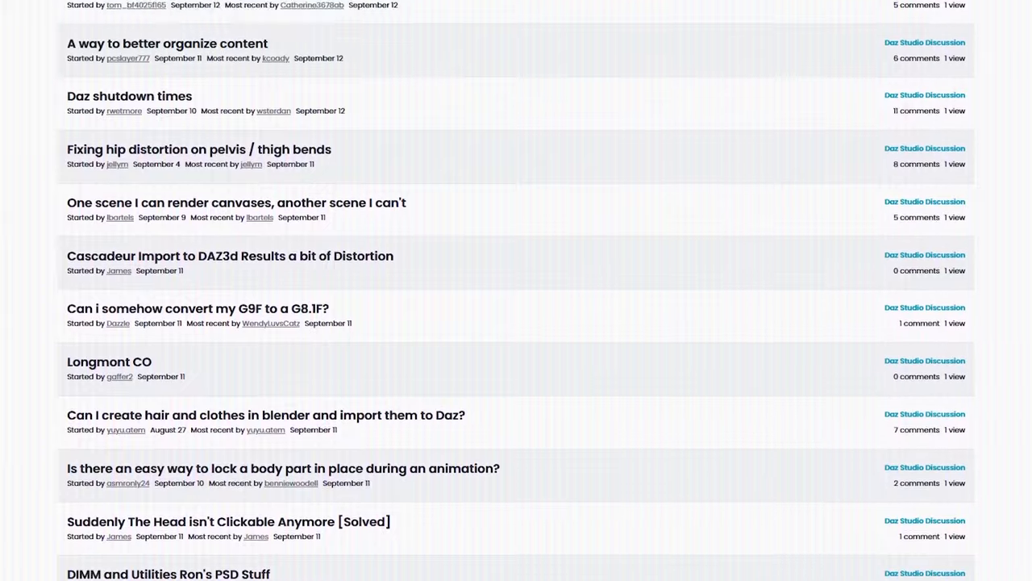
pyautogui.scroll(3)
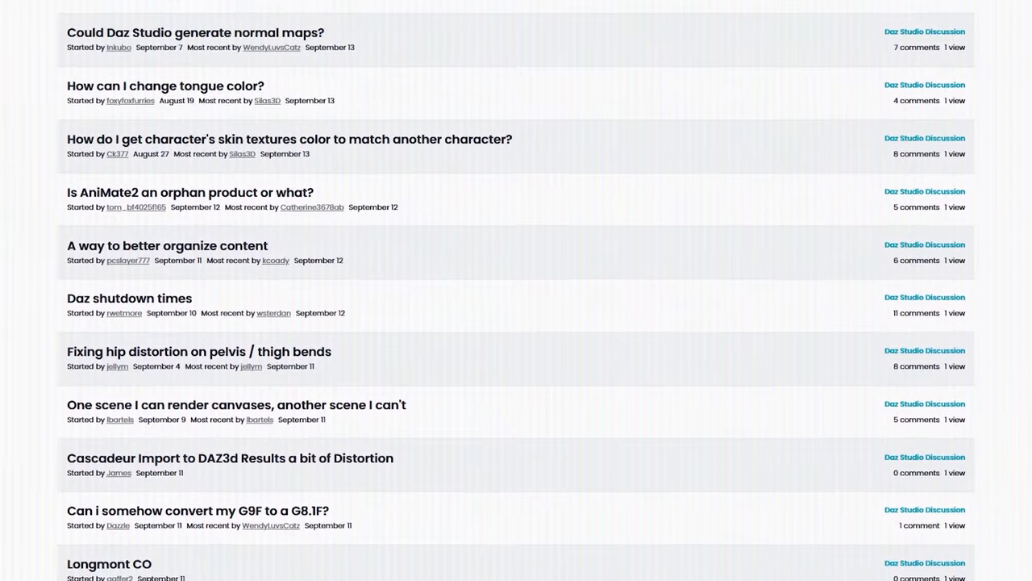
pyautogui.scroll(3)
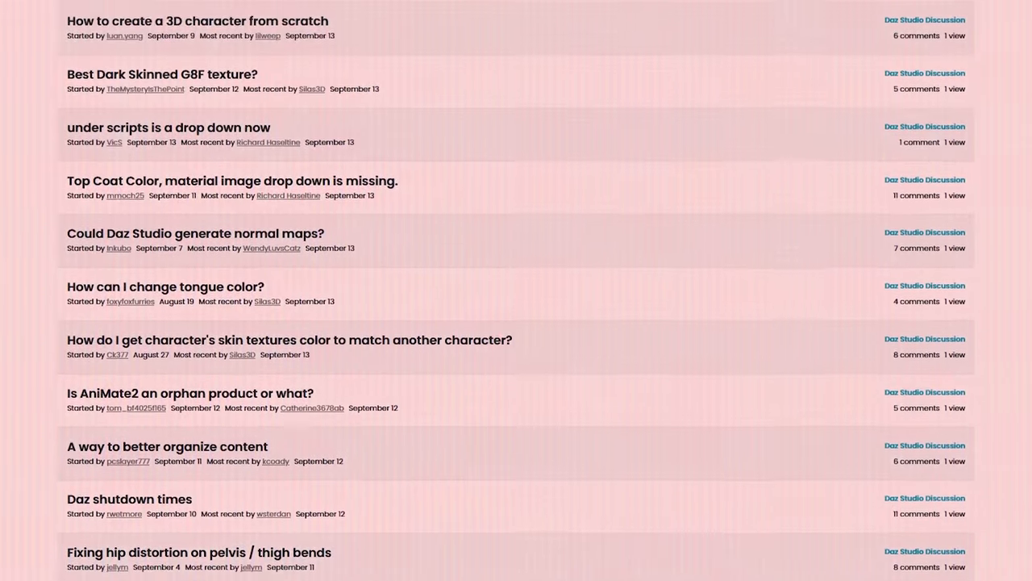
pyautogui.click(516, 291)
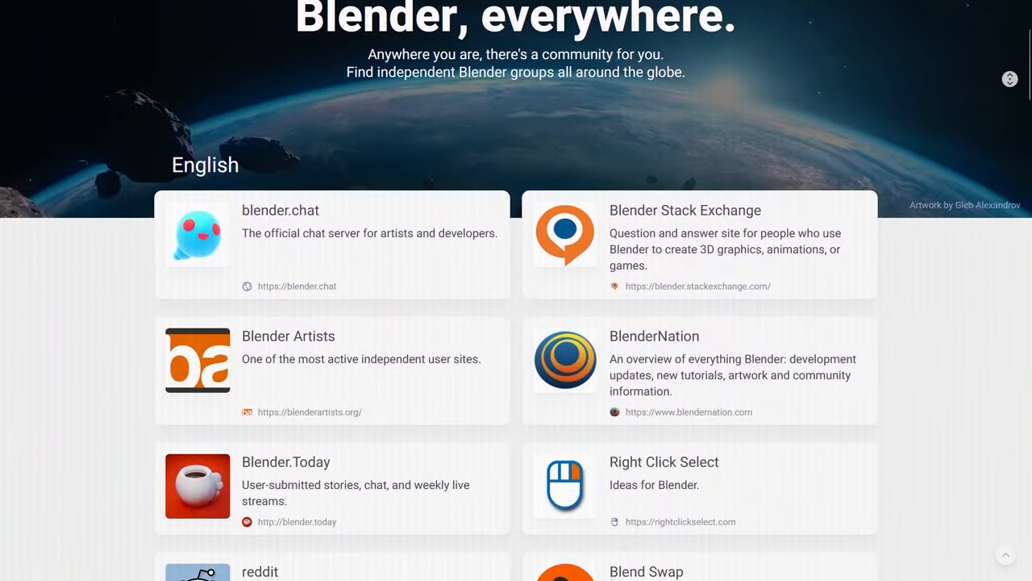
# Browse the Blender Community page's English sites down to the Other Languages groups
pyautogui.scroll(-3)
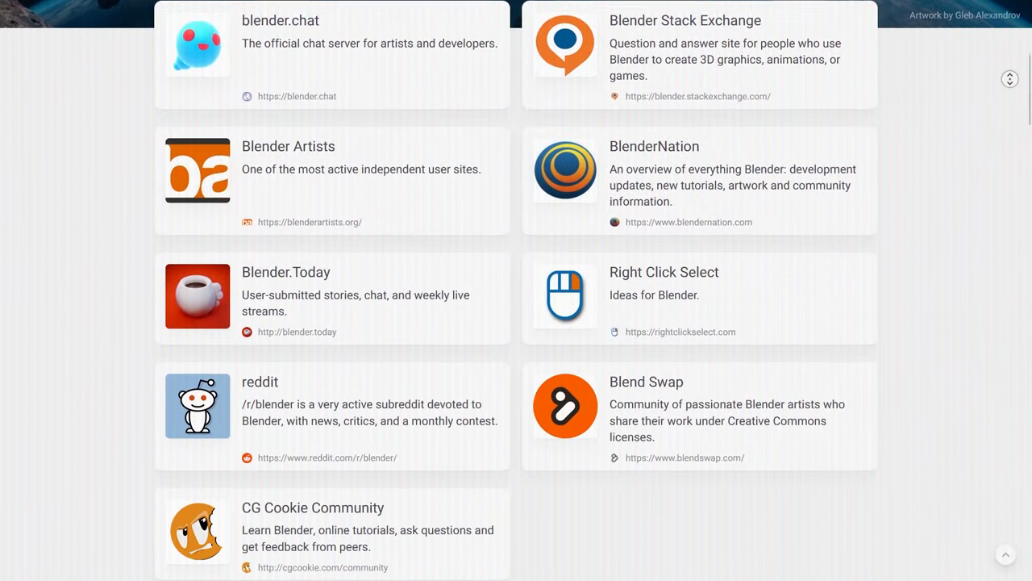
pyautogui.scroll(-3)
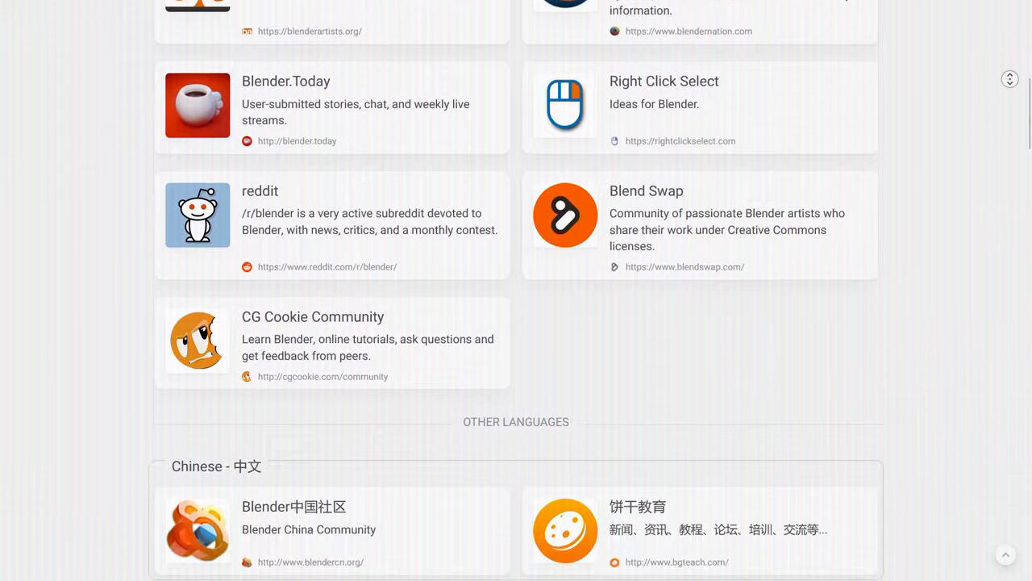
pyautogui.scroll(-3)
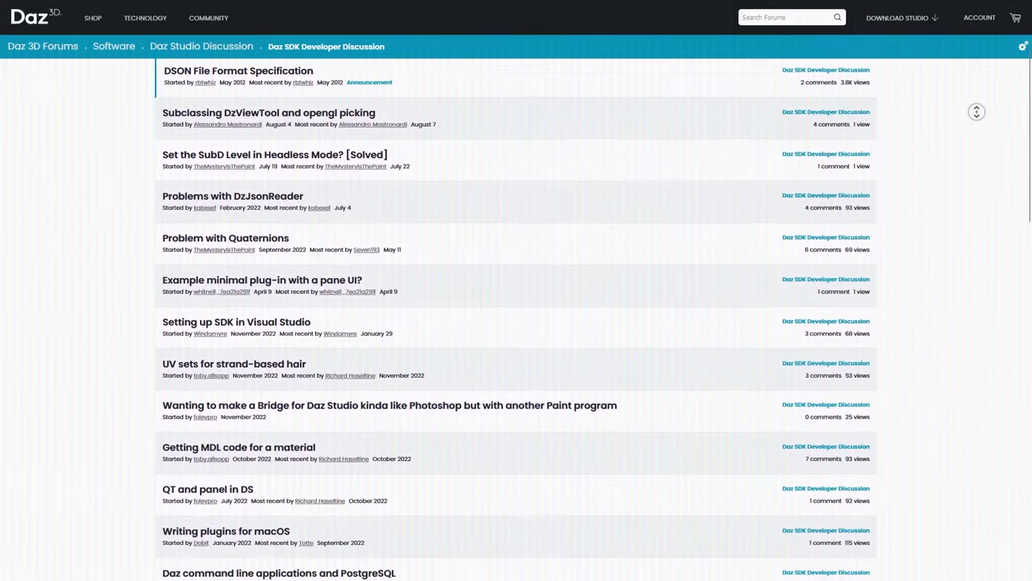
# Scroll through the Daz SDK developer threads and the Ground Textures thread replies
pyautogui.scroll(-3)
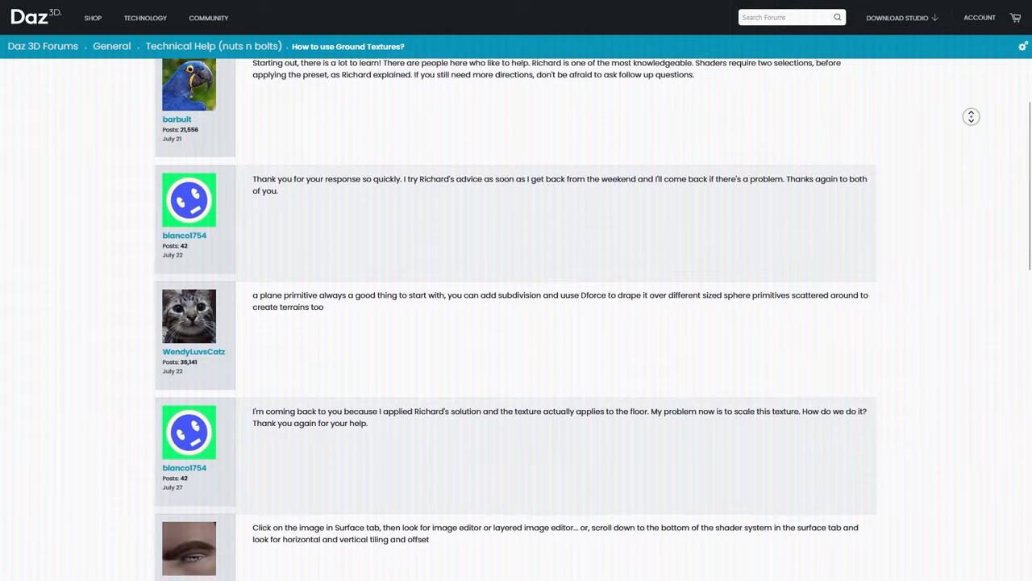
pyautogui.scroll(-3)
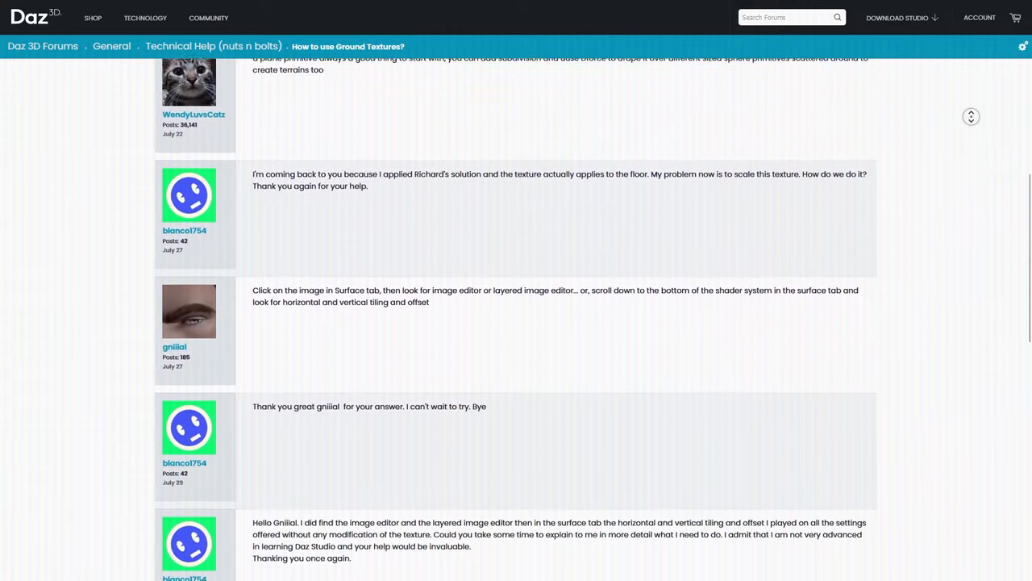
pyautogui.scroll(-3)
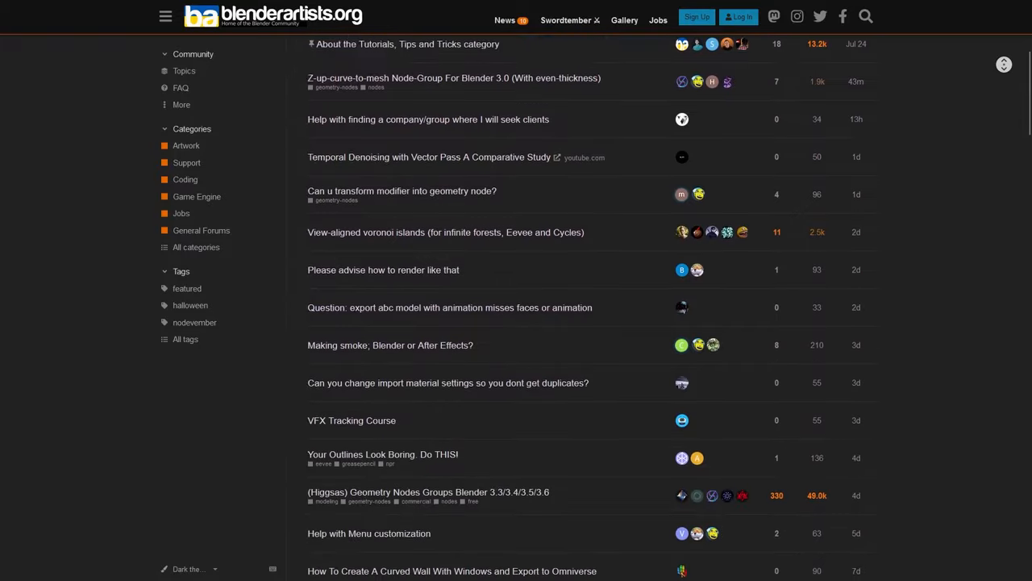
# Scroll down the blenderartists.org latest topics list
pyautogui.scroll(-3)
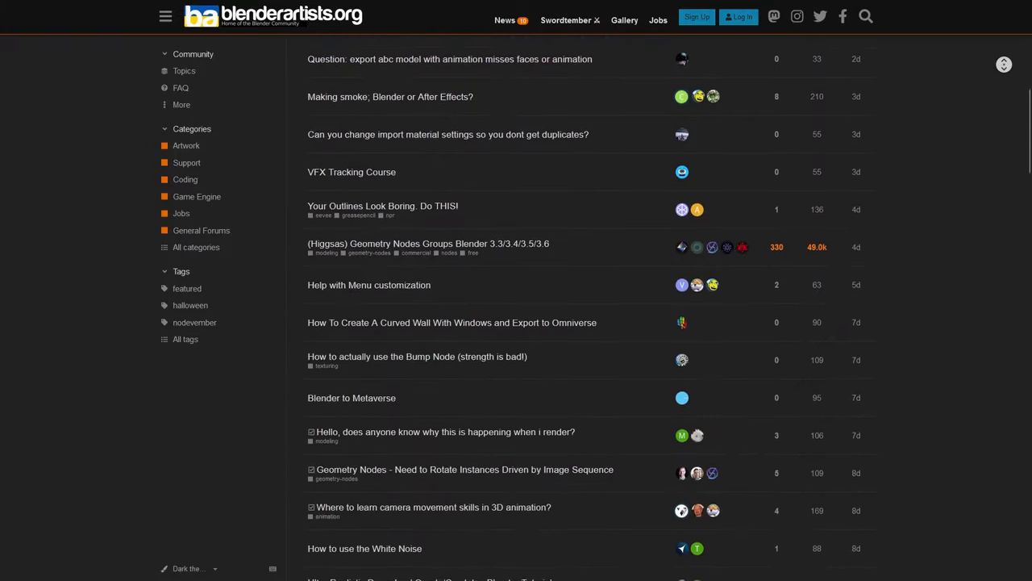
pyautogui.scroll(-3)
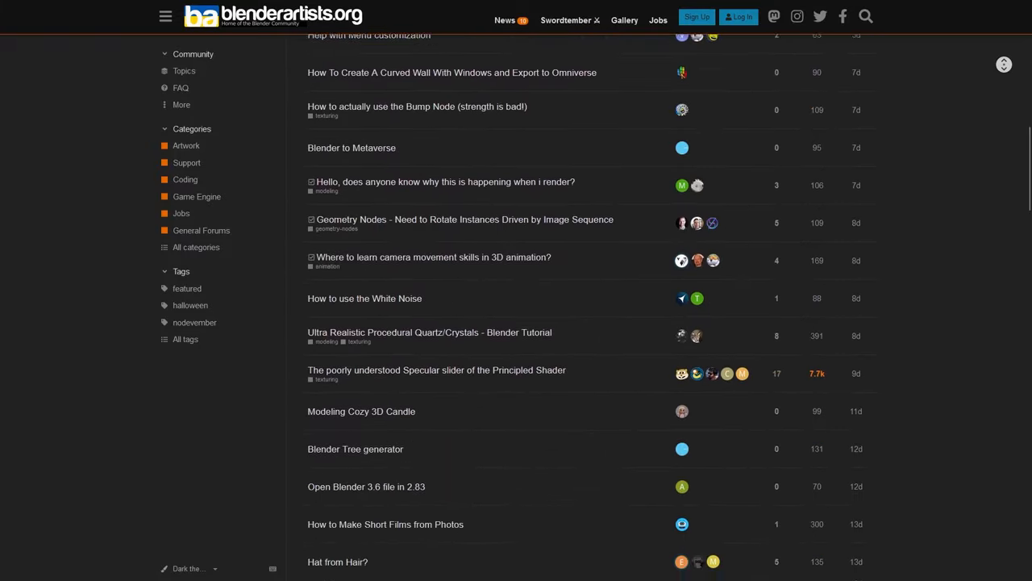
pyautogui.scroll(-3)
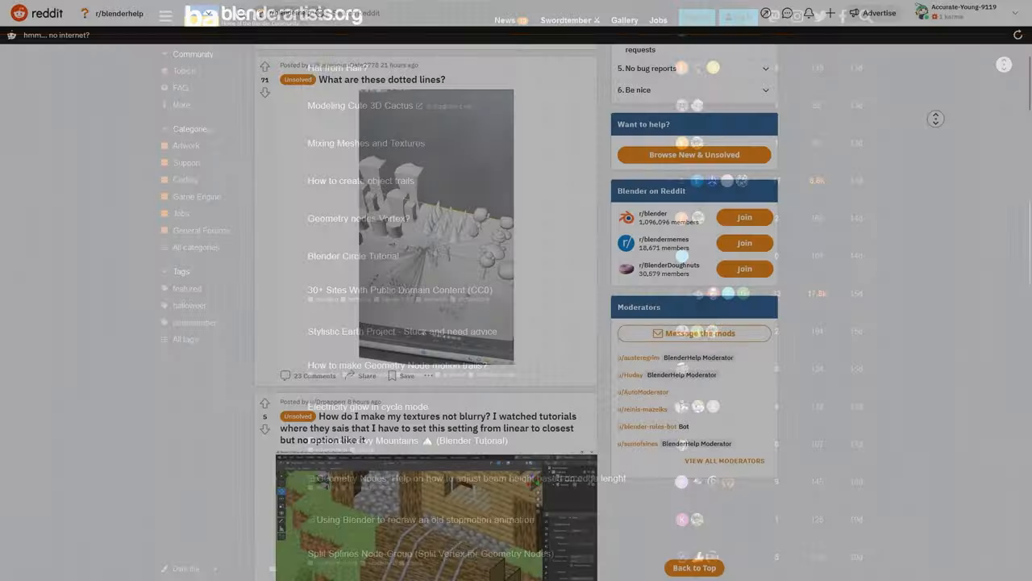
pyautogui.scroll(-3)
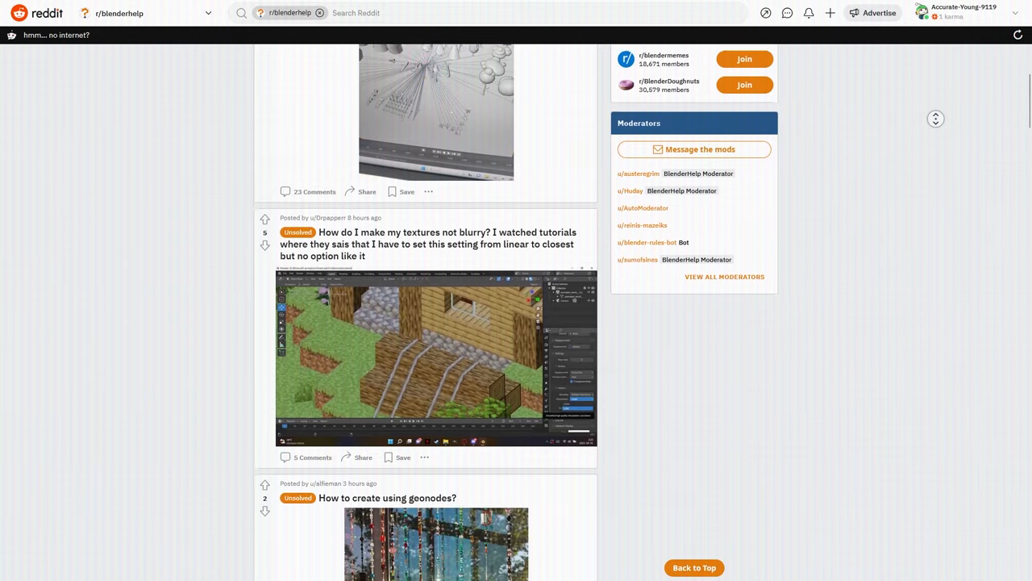
# Scroll through the posts in r/blenderhelp on Reddit
pyautogui.scroll(-3)
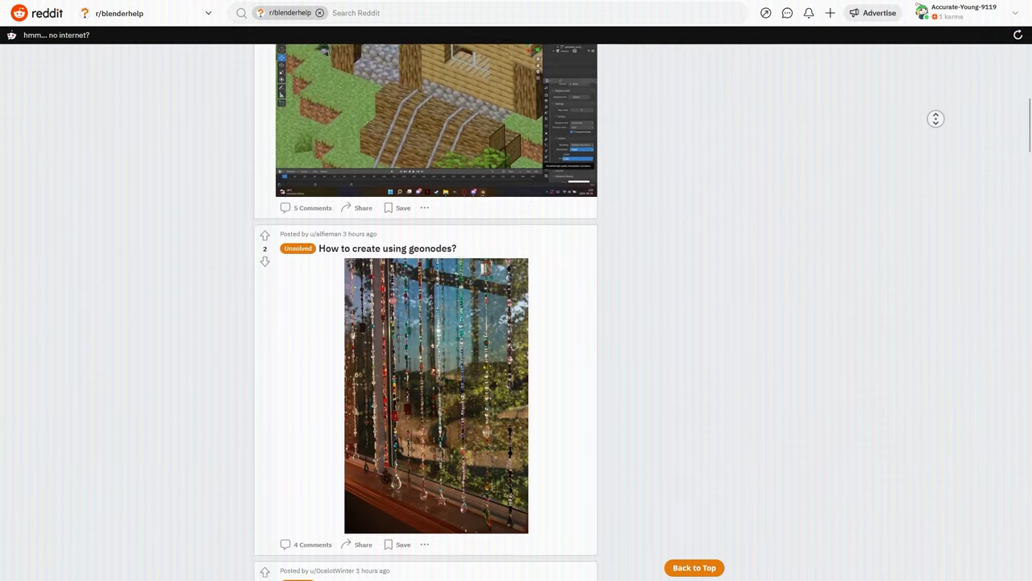
pyautogui.scroll(-3)
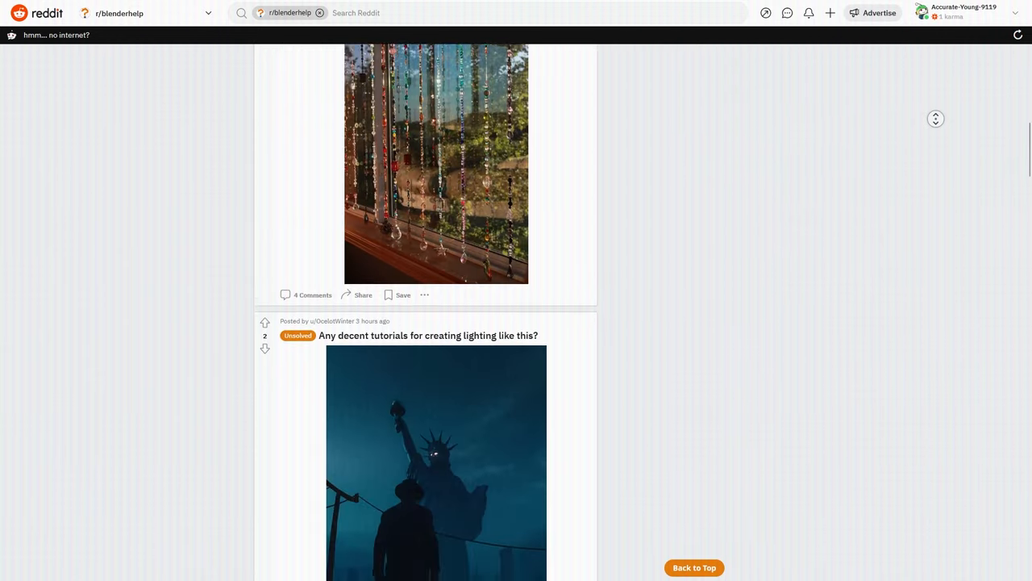
pyautogui.scroll(-3)
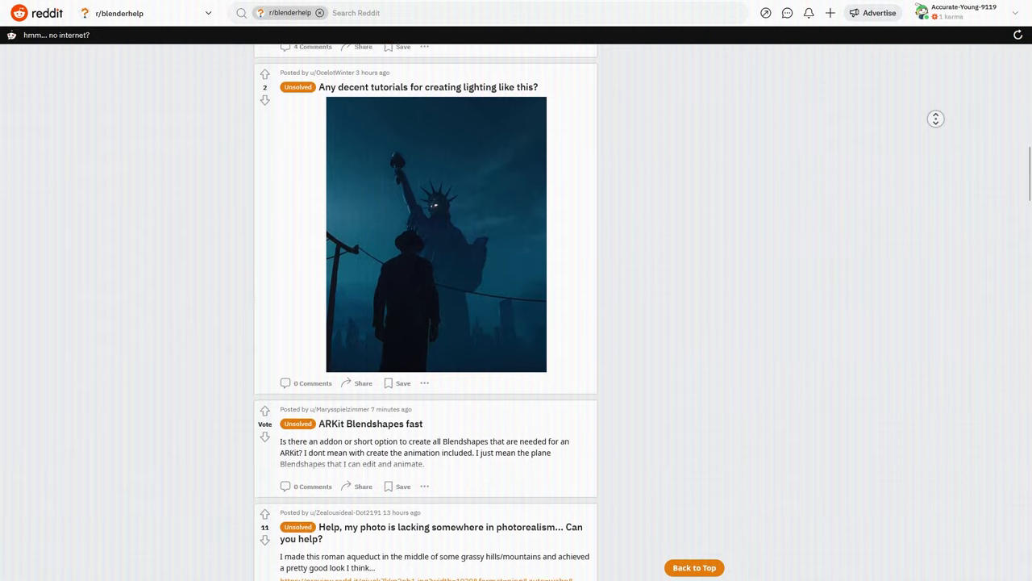
pyautogui.scroll(-3)
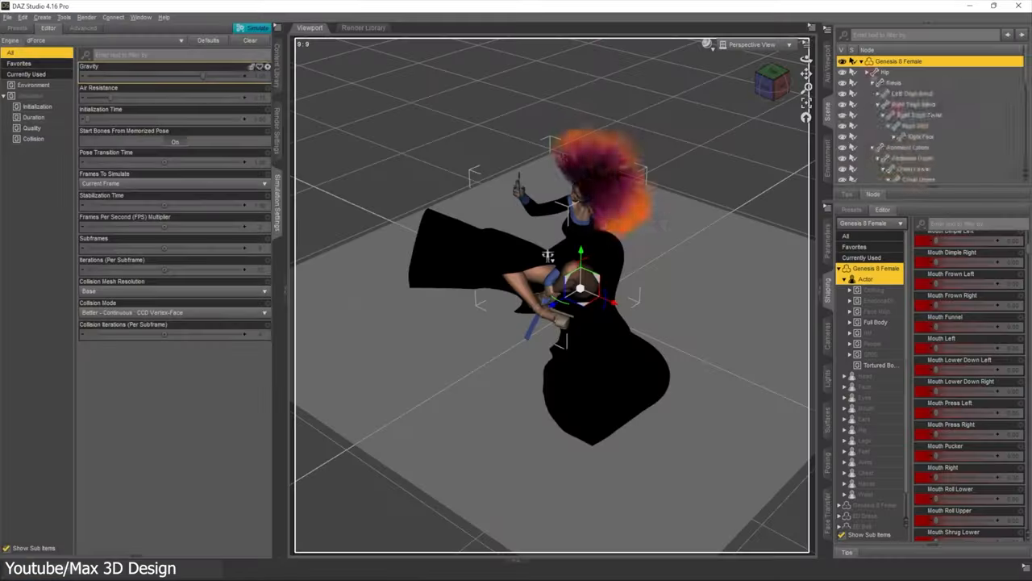
# Run the dForce simulation to drape the Genesis 8 Female's dress and hair
pyautogui.click(257, 27)
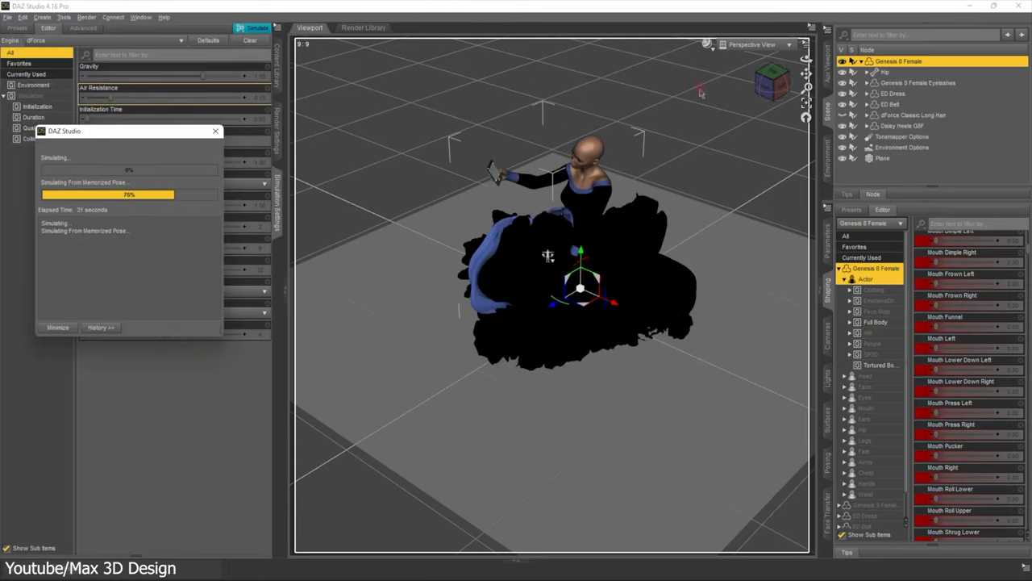